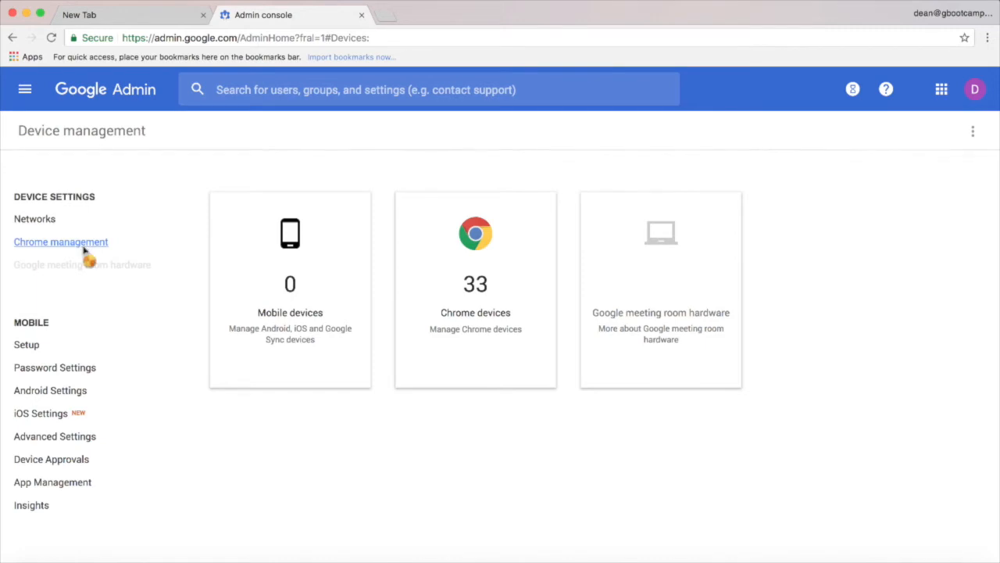
Step: Open Chrome management from the Device management sidebar
click(61, 242)
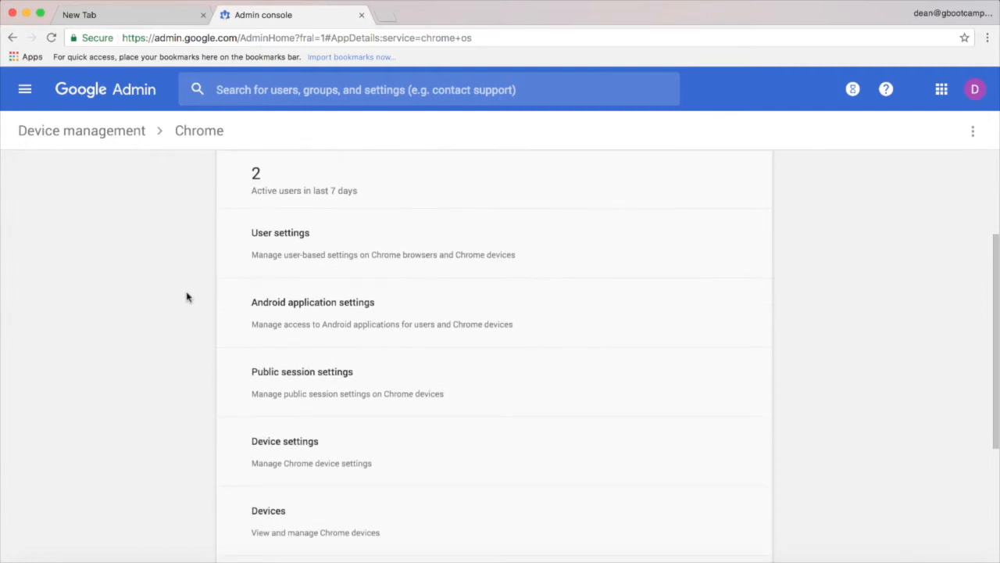
mouse_move(232, 259)
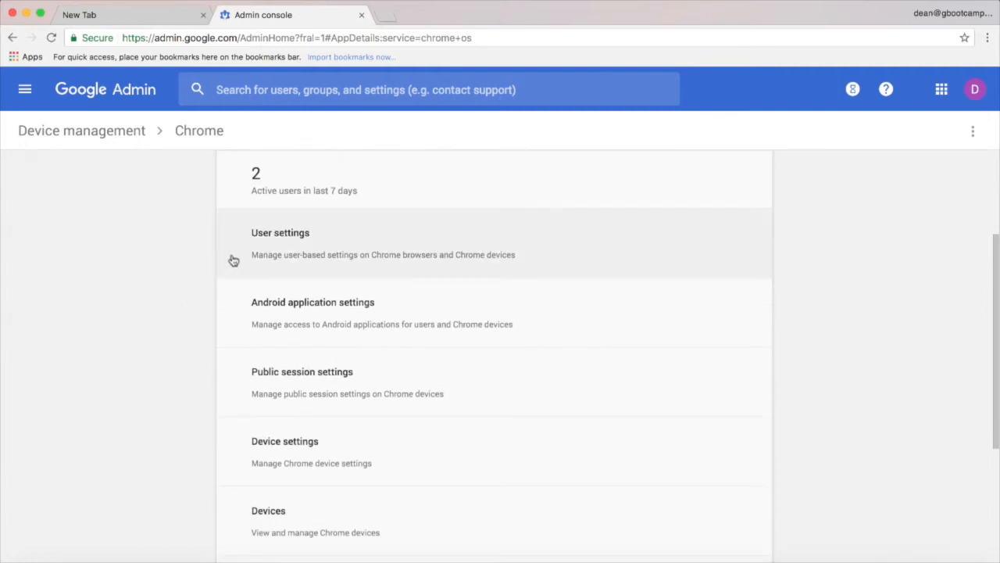
mouse_move(209, 414)
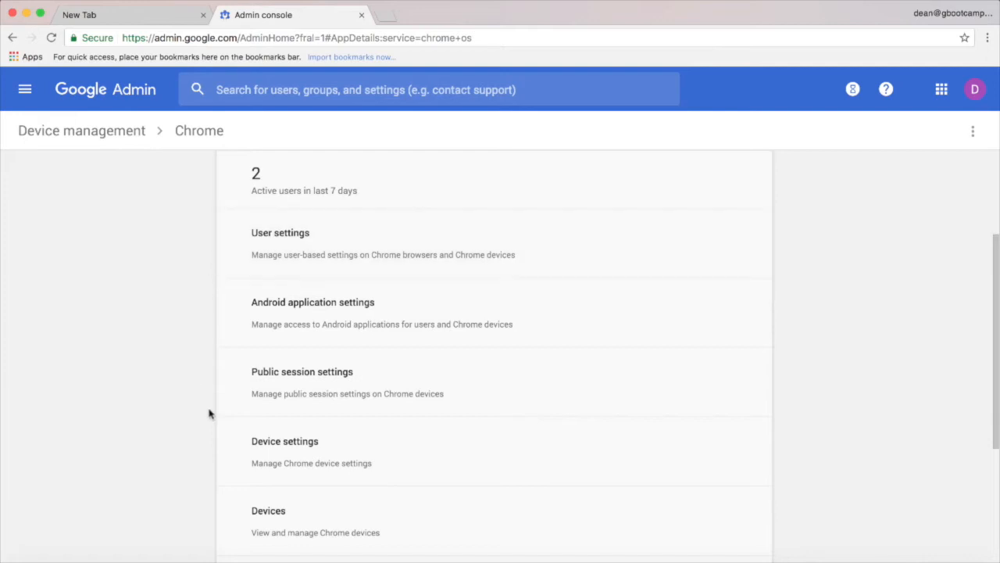
mouse_move(241, 458)
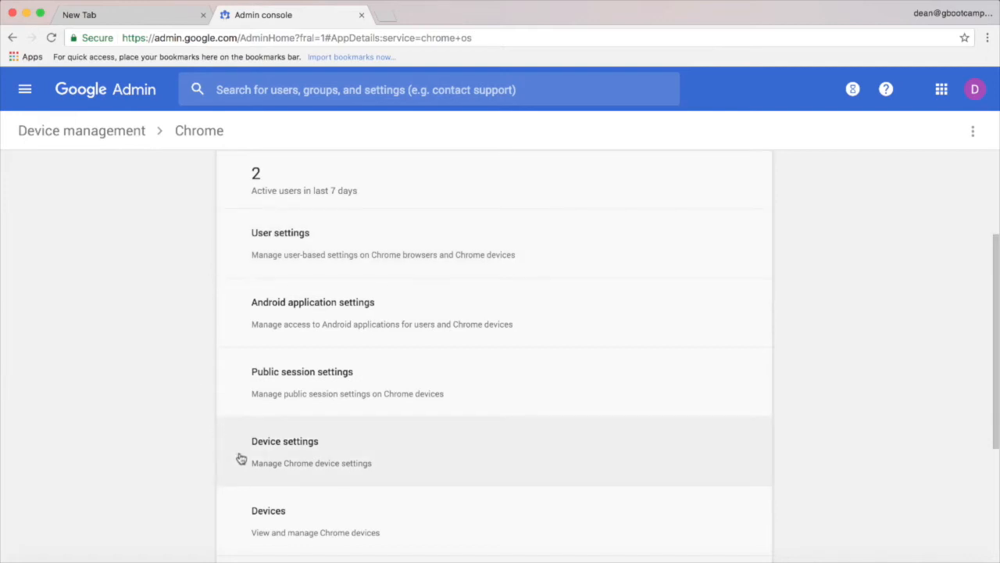
Step: Open Chrome device settings and check Forced Re-enrollment, leaving devices not forced to re-enroll
click(285, 441)
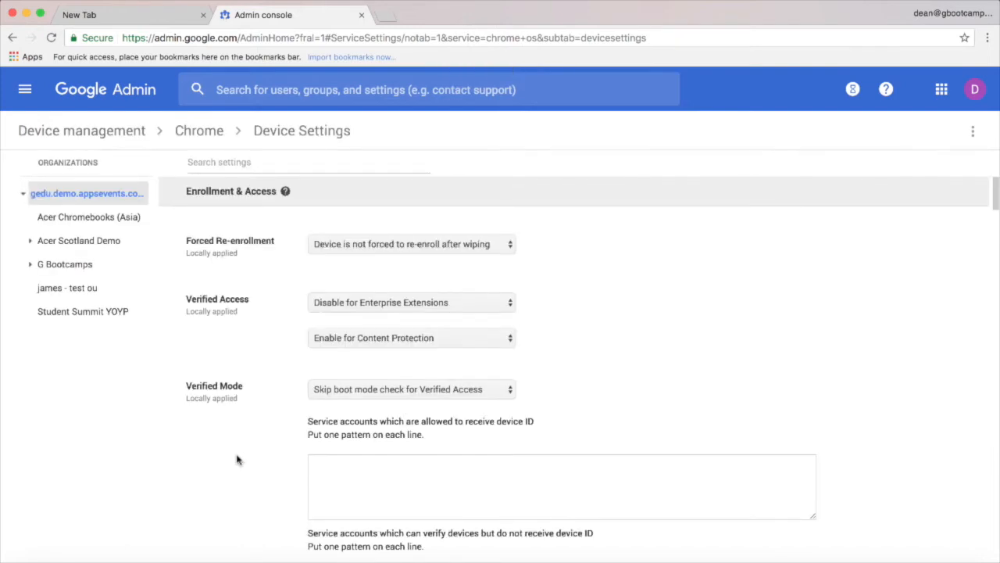
mouse_move(491, 246)
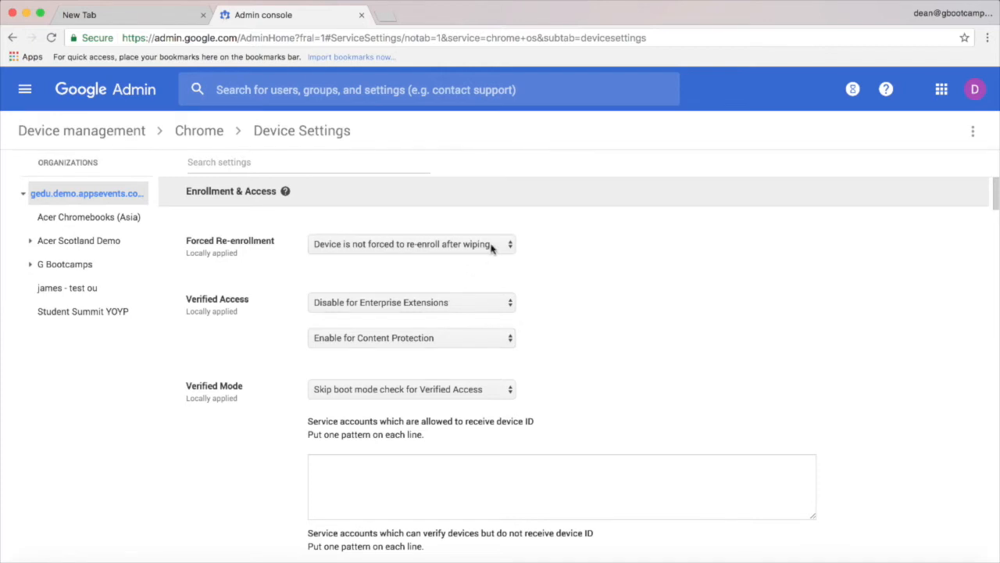
click(411, 244)
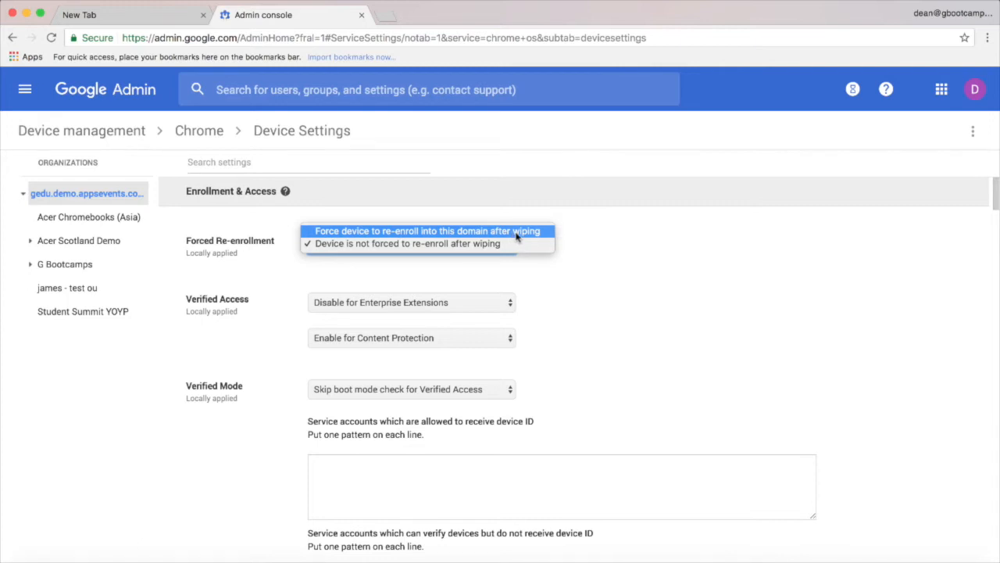
click(407, 243)
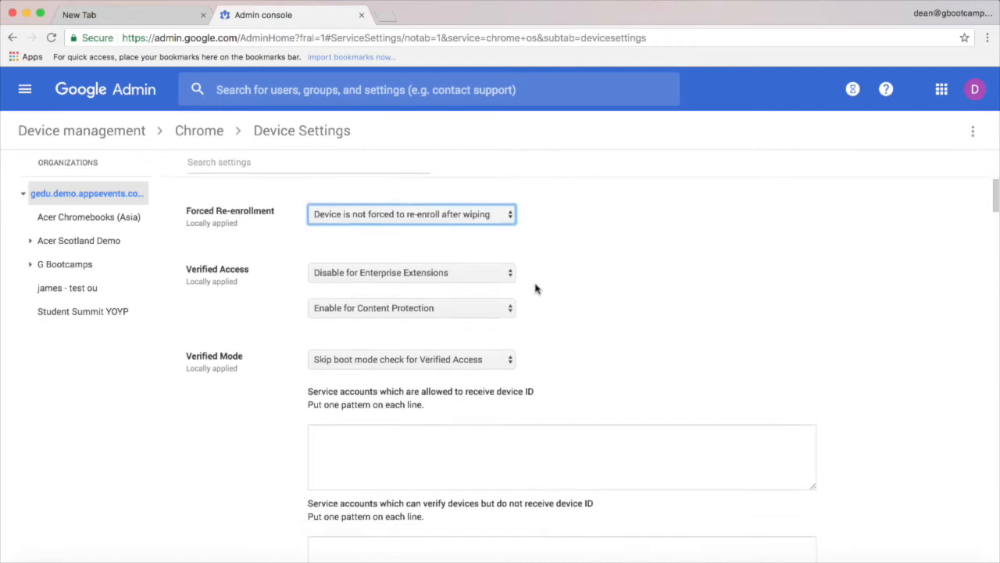
scroll(down, 3)
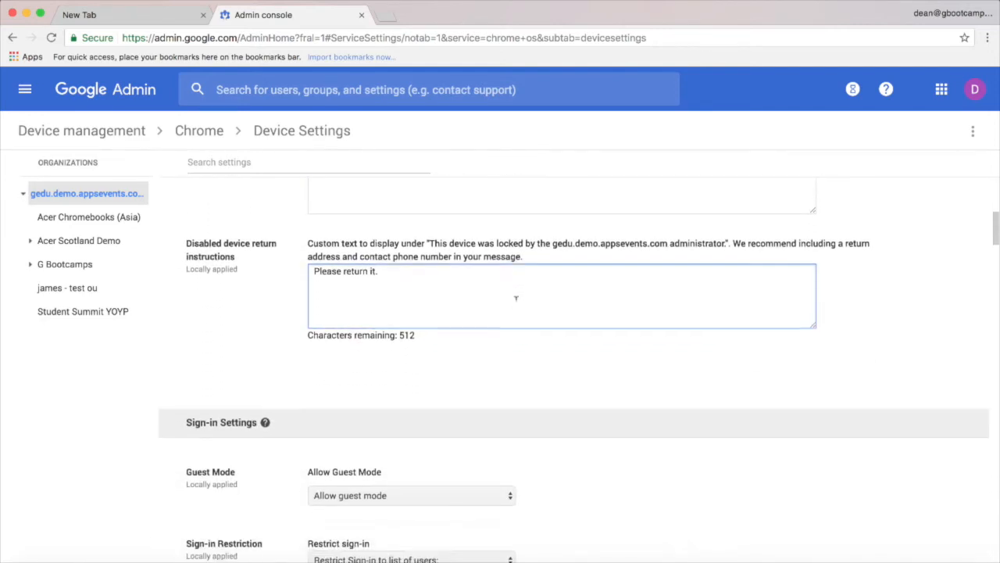
Step: Review sign-in settings: guest mode allowed, restricted users, domain autocomplete, hidden names and photos
scroll(down, 3)
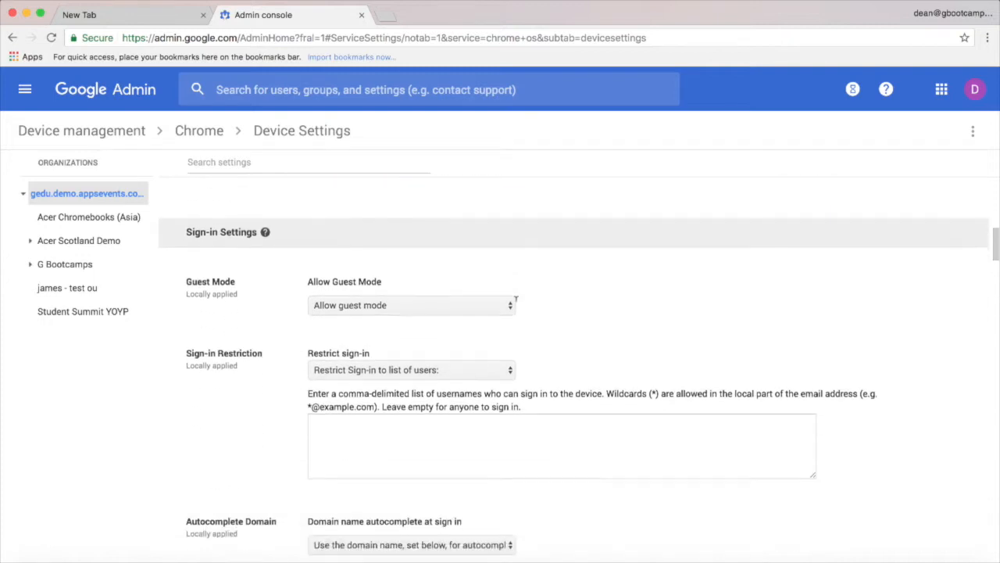
scroll(up, 3)
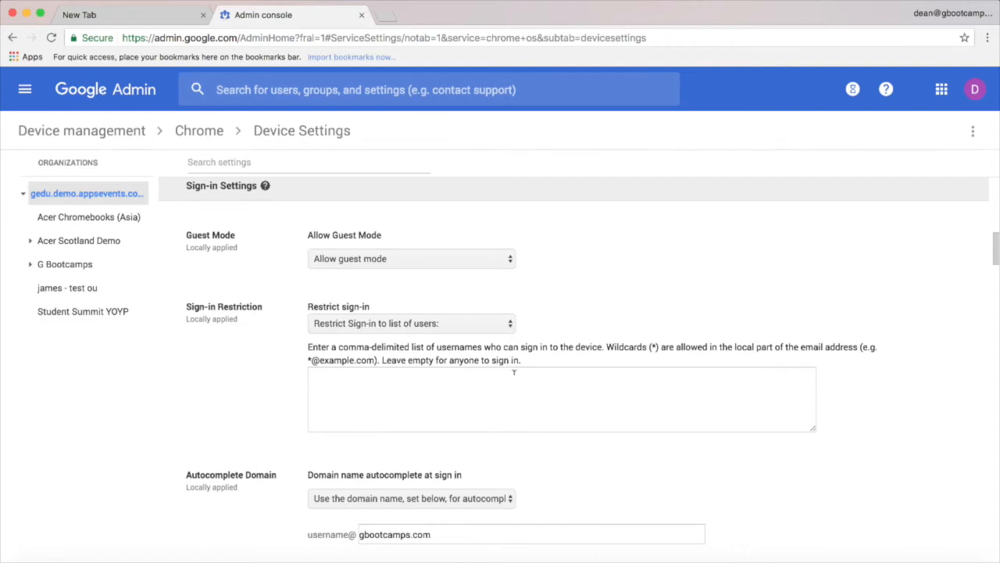
scroll(down, 3)
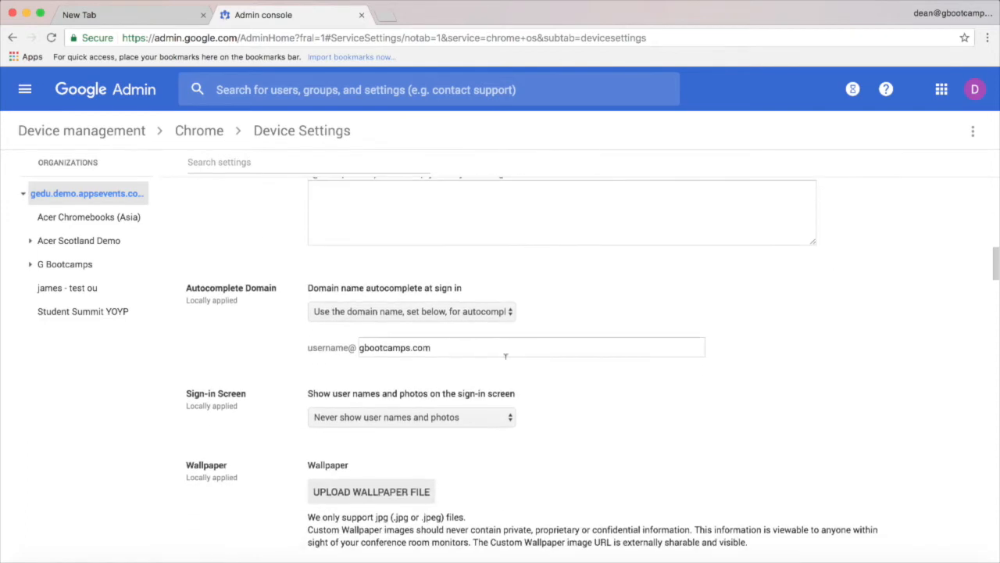
mouse_move(500, 334)
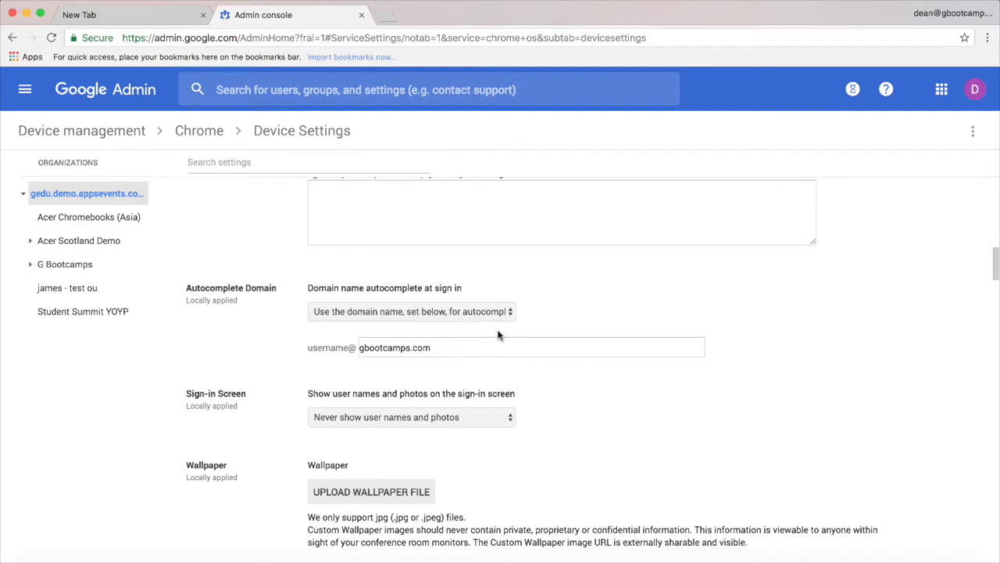
mouse_move(497, 371)
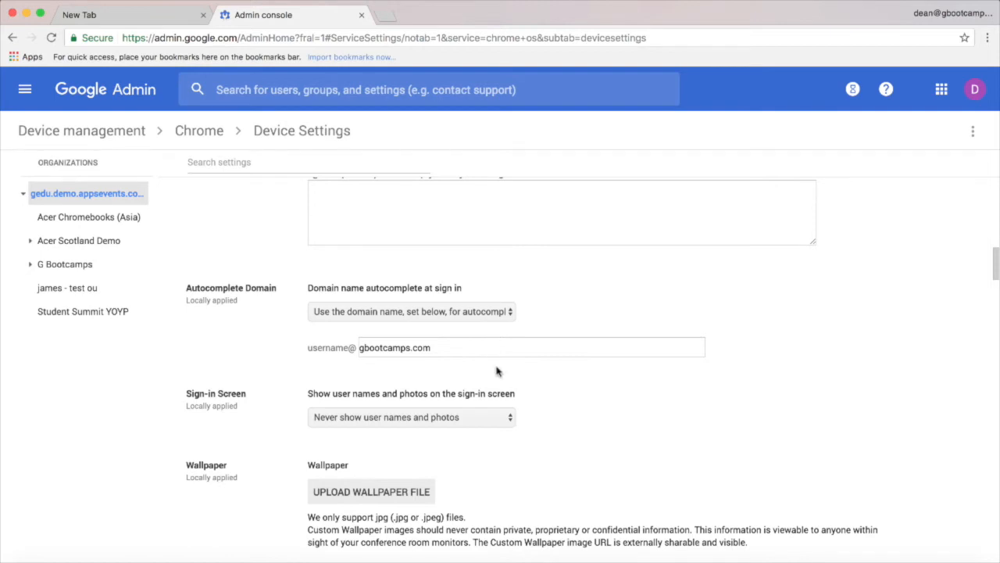
mouse_move(523, 415)
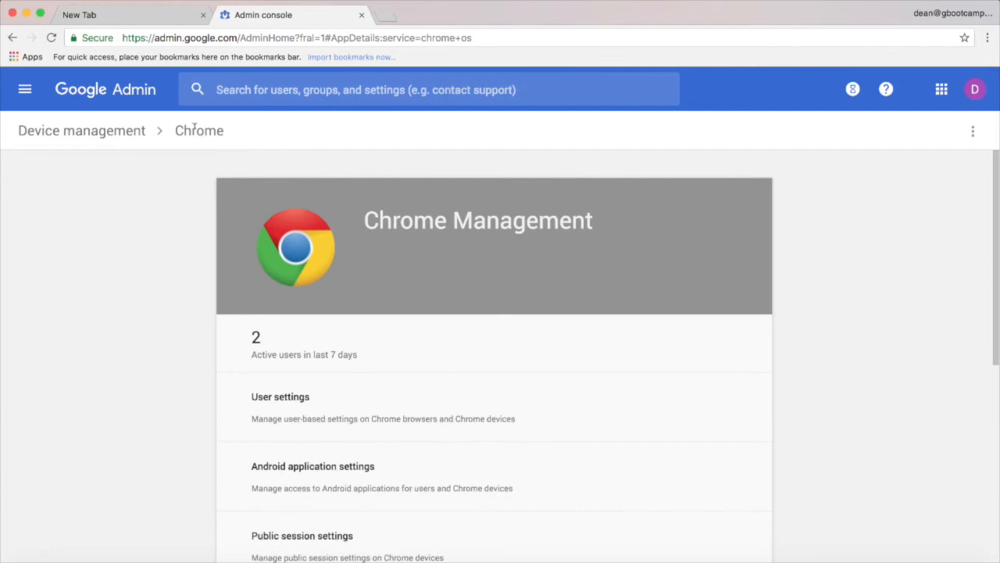
mouse_move(299, 426)
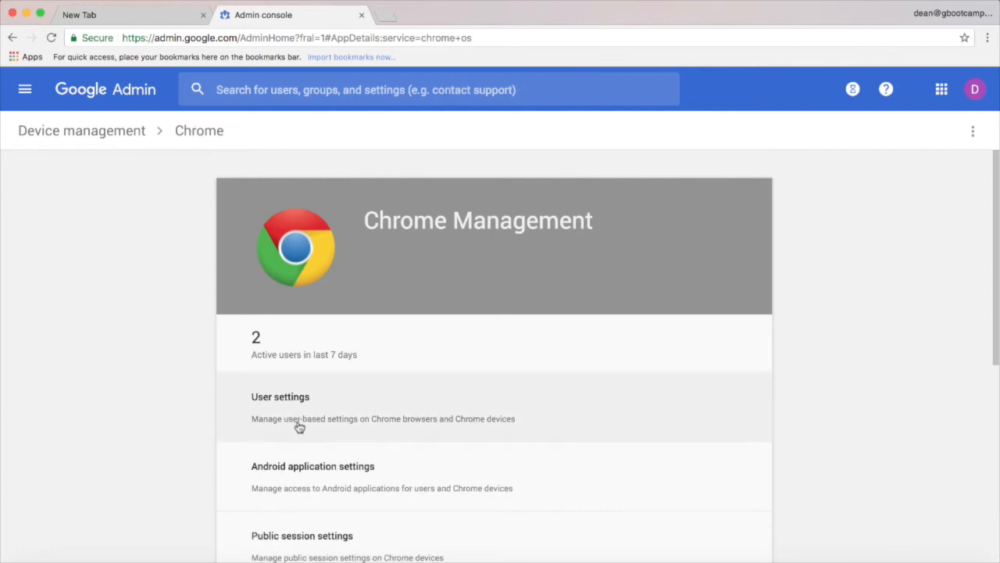
click(280, 396)
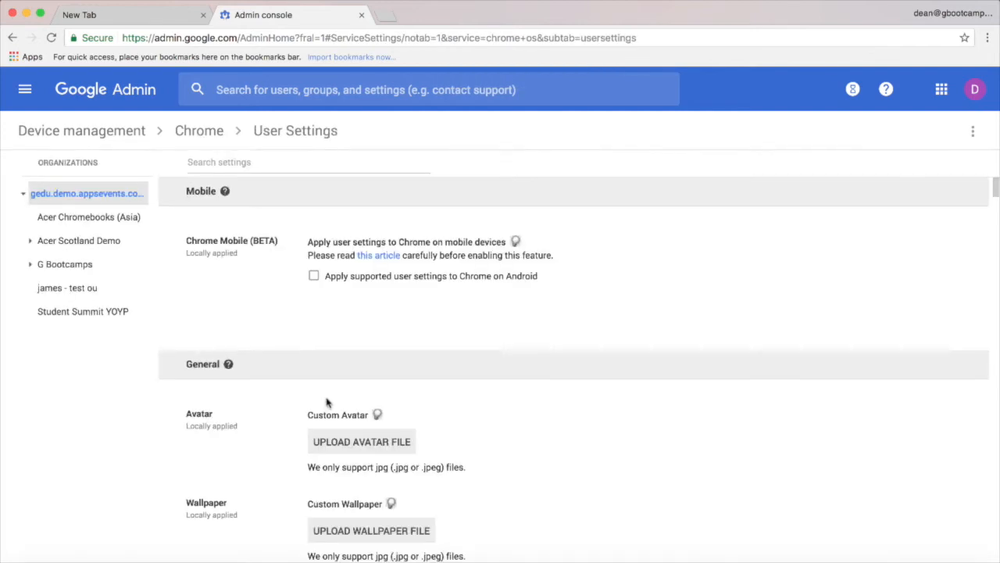
scroll(down, 3)
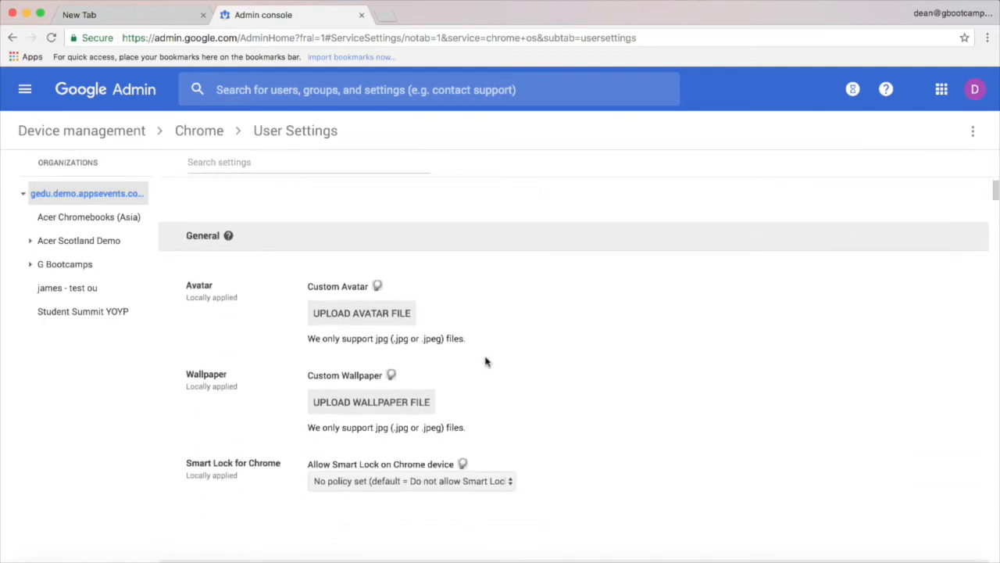
scroll(down, 3)
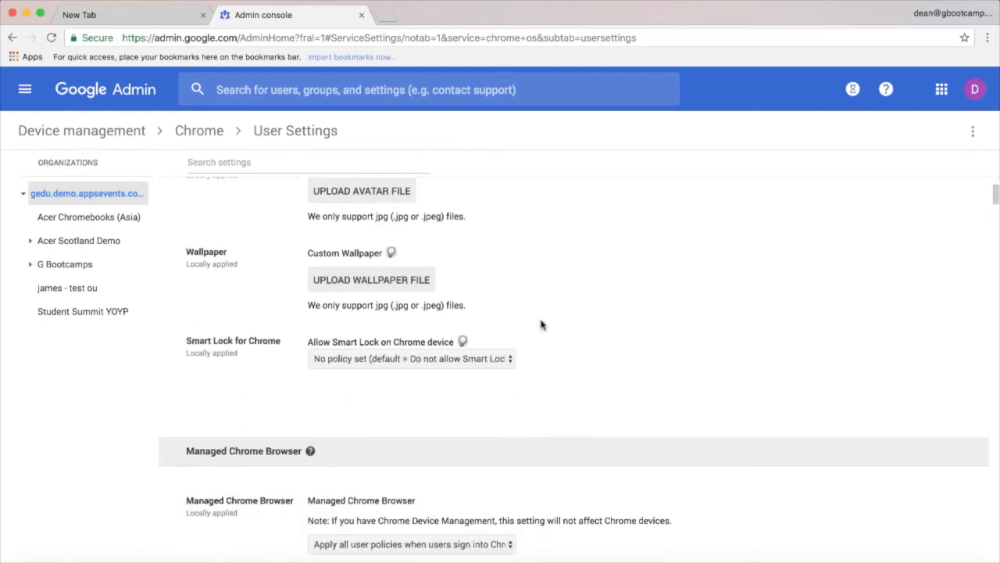
scroll(down, 3)
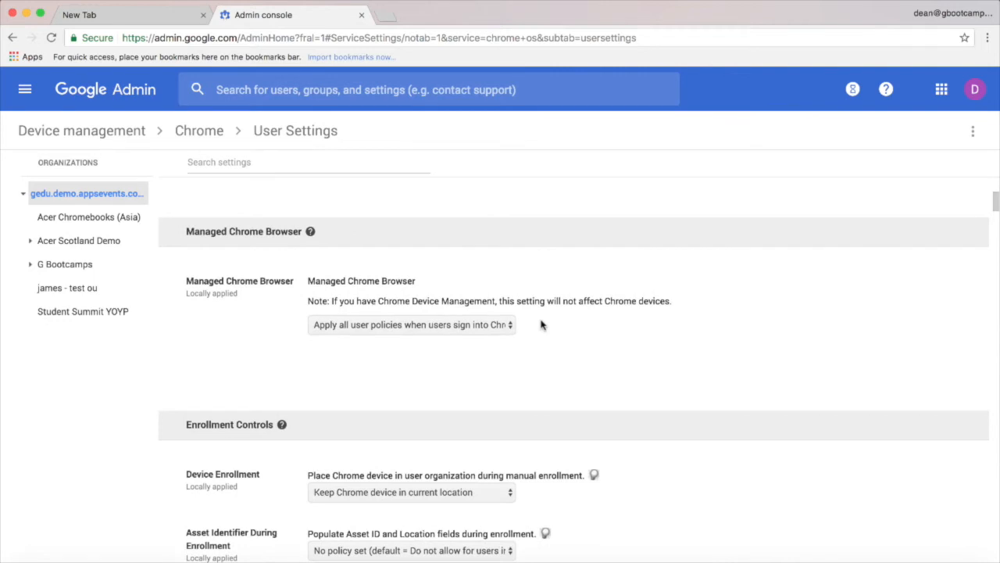
scroll(down, 3)
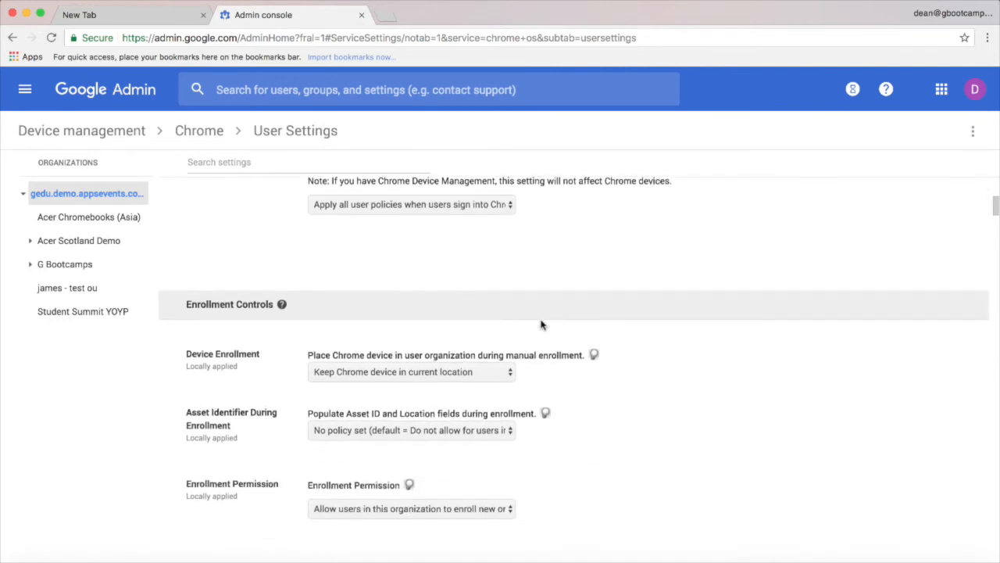
scroll(down, 3)
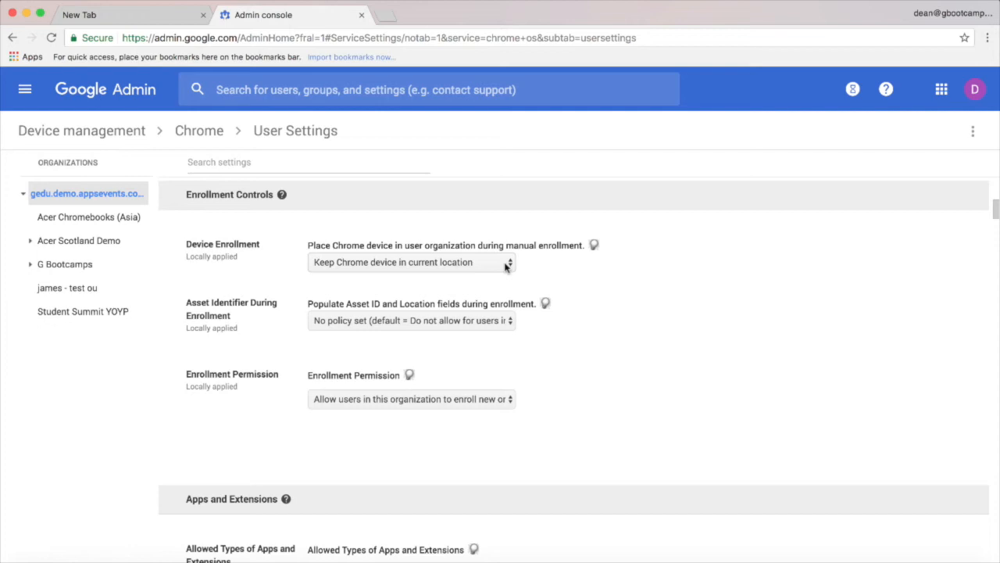
click(410, 261)
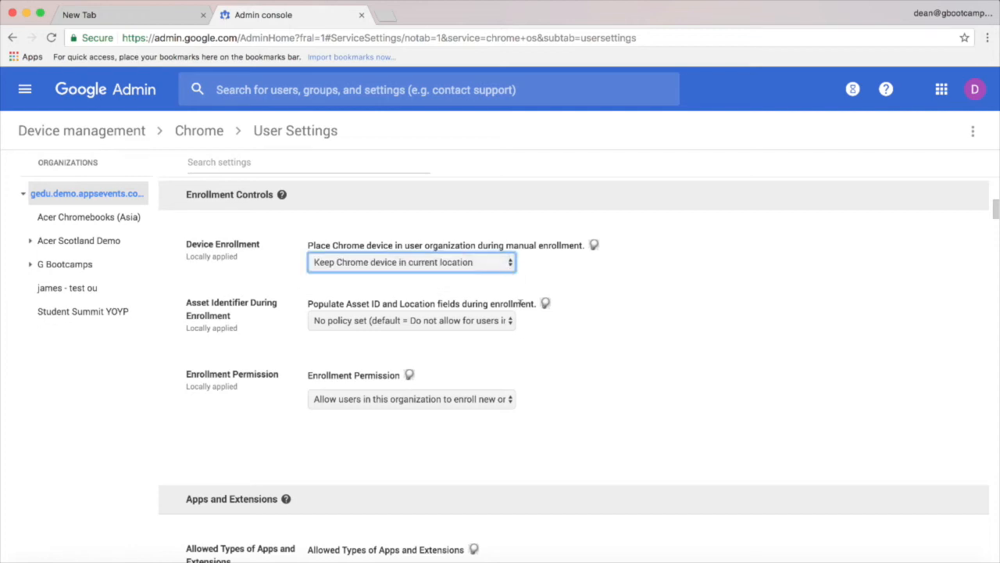
click(410, 399)
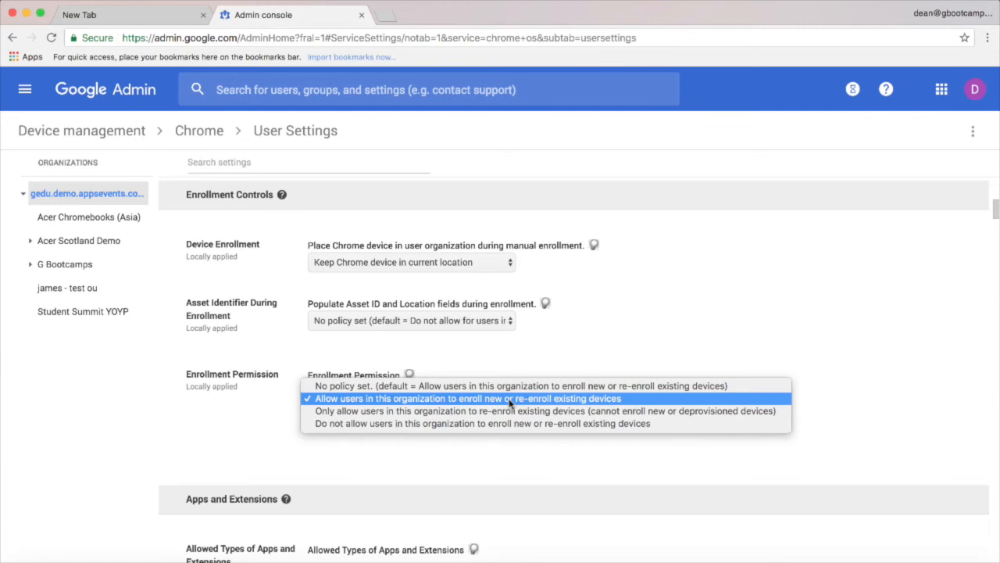
click(469, 398)
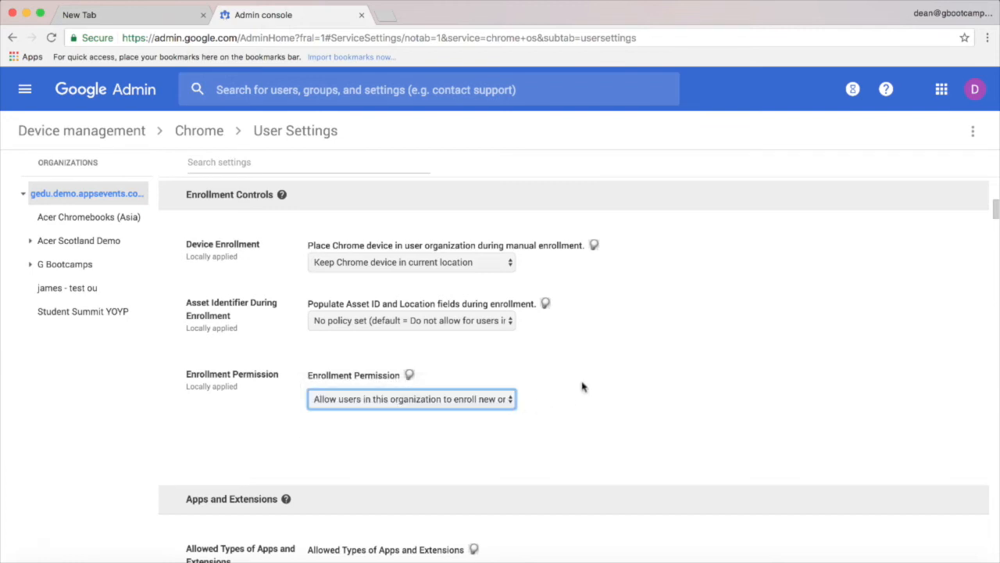
scroll(down, 3)
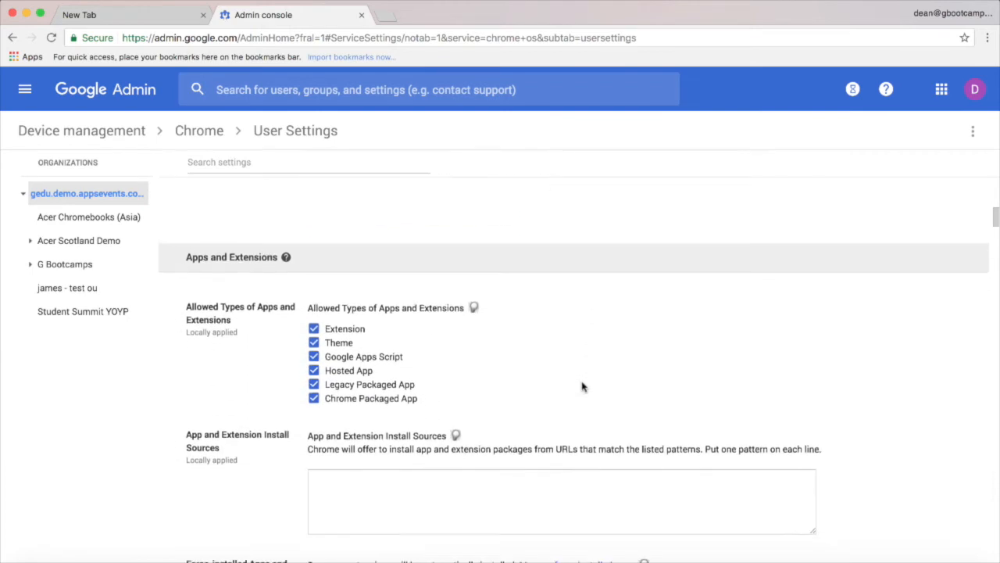
scroll(down, 3)
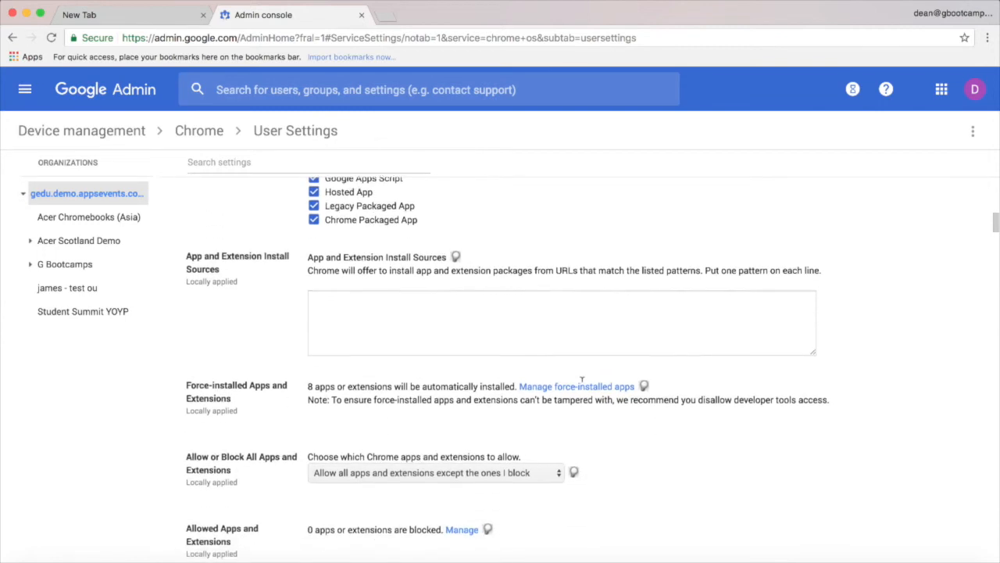
scroll(down, 3)
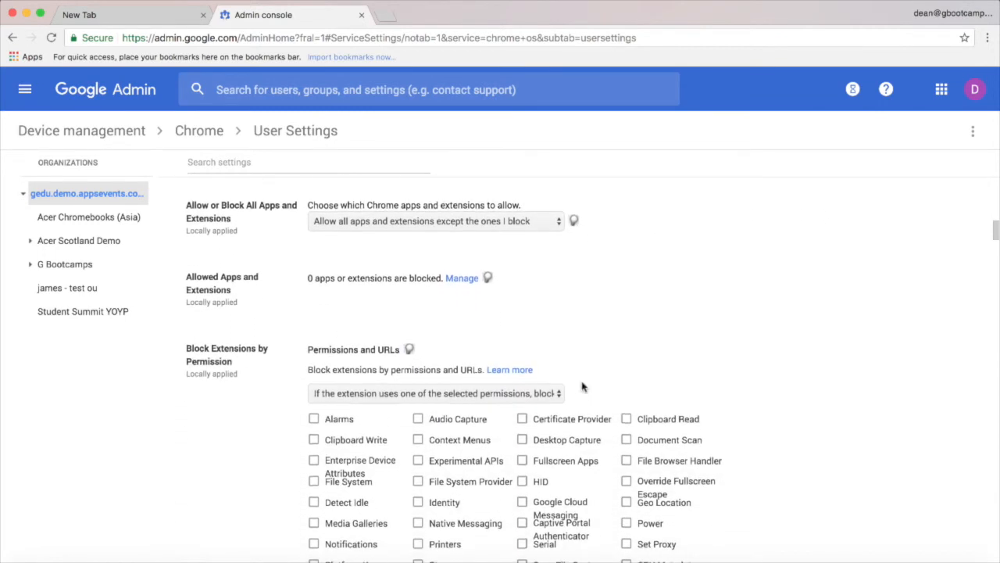
scroll(down, 3)
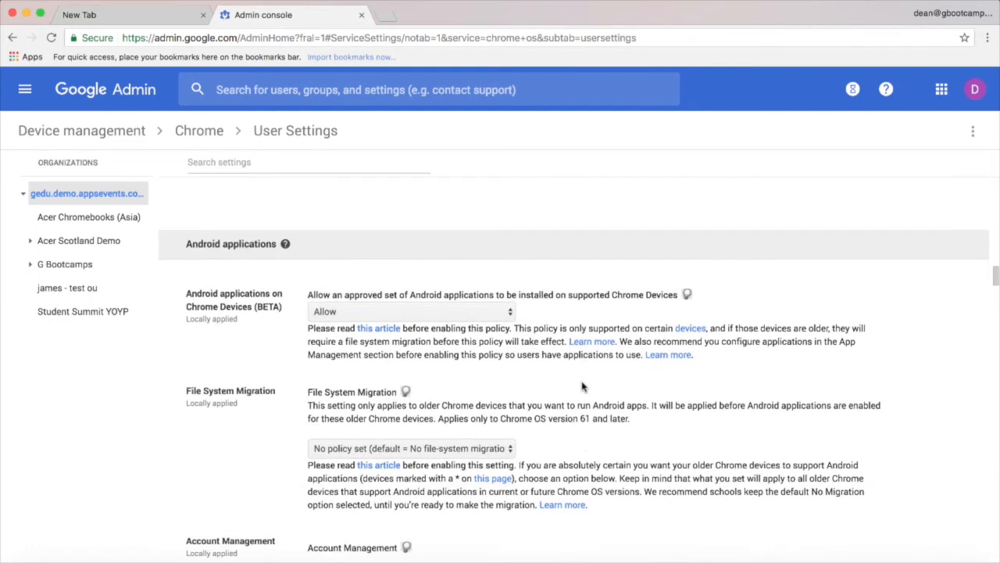
click(410, 311)
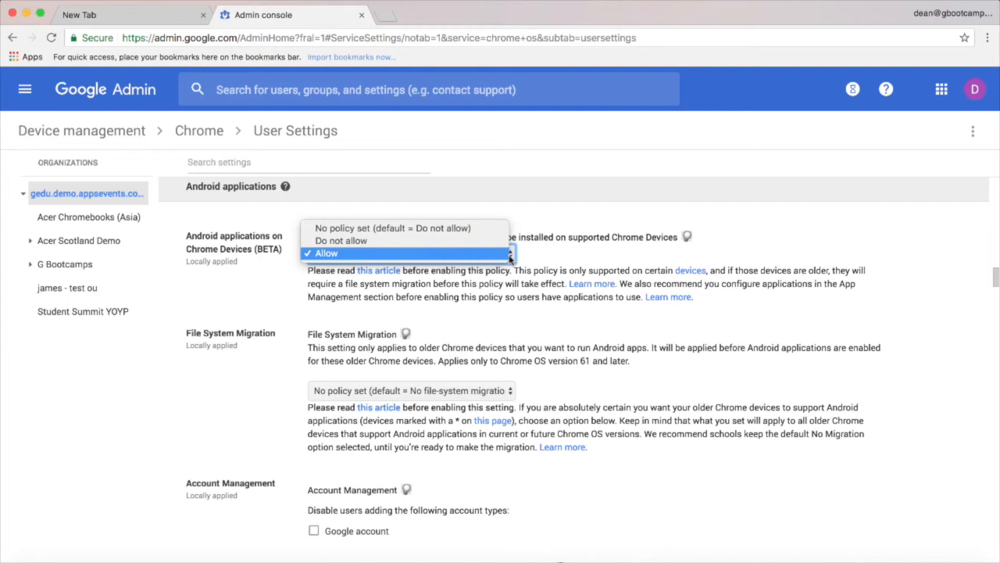
click(325, 252)
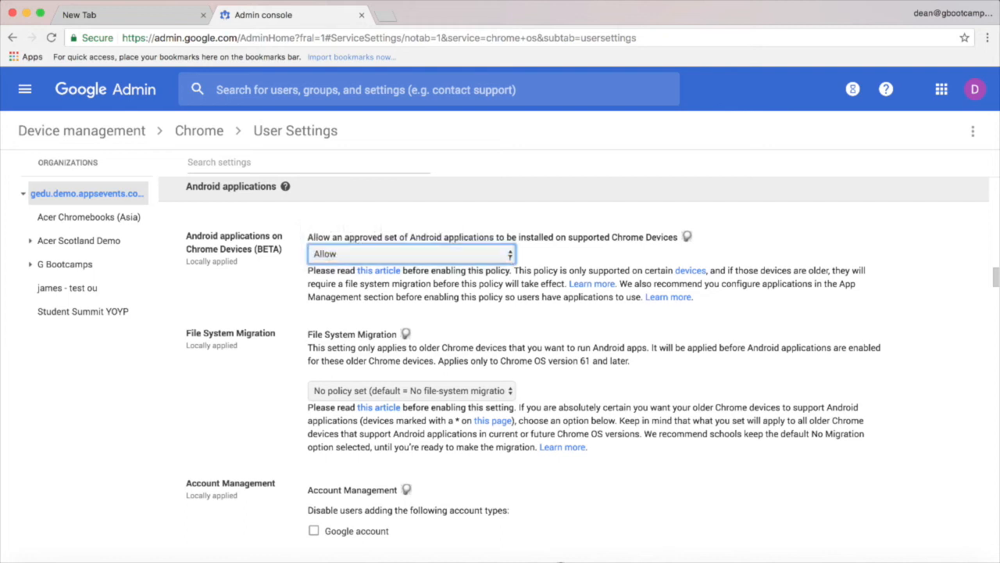
scroll(down, 3)
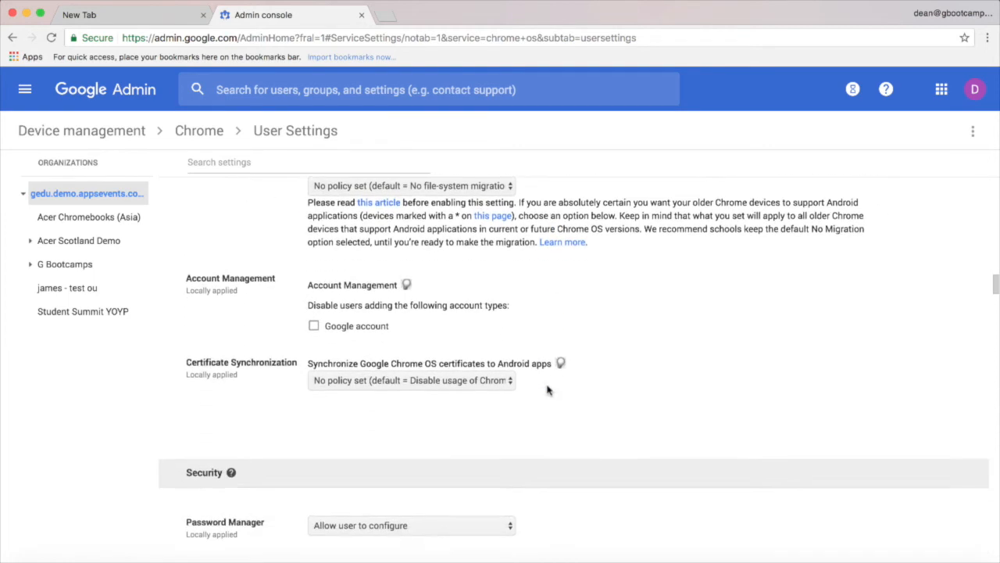
scroll(down, 3)
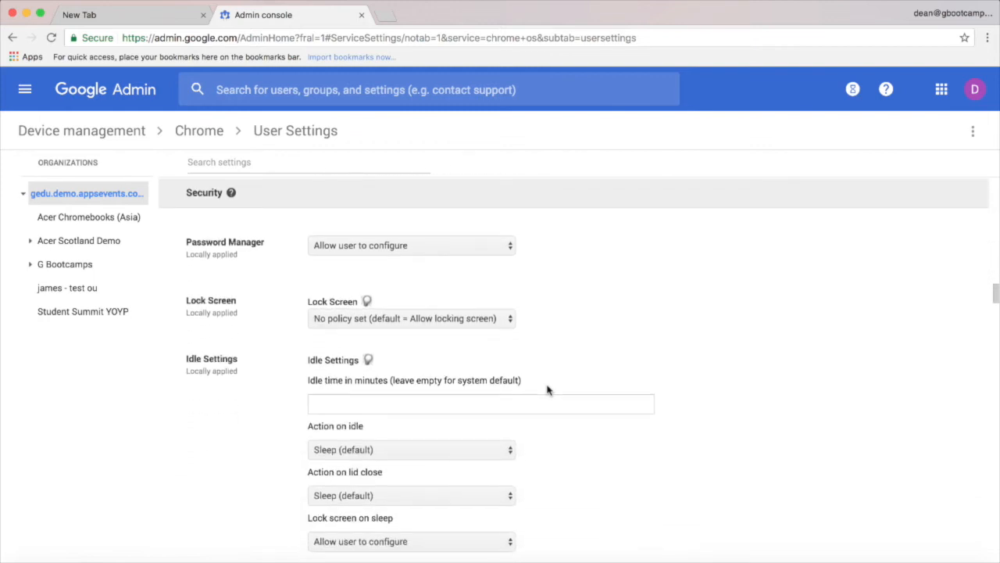
scroll(down, 3)
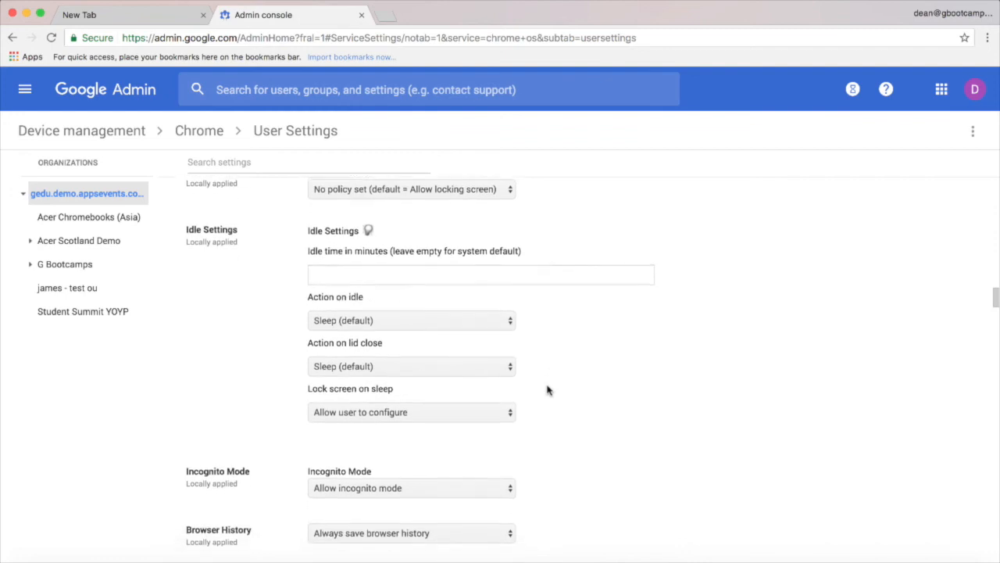
scroll(down, 3)
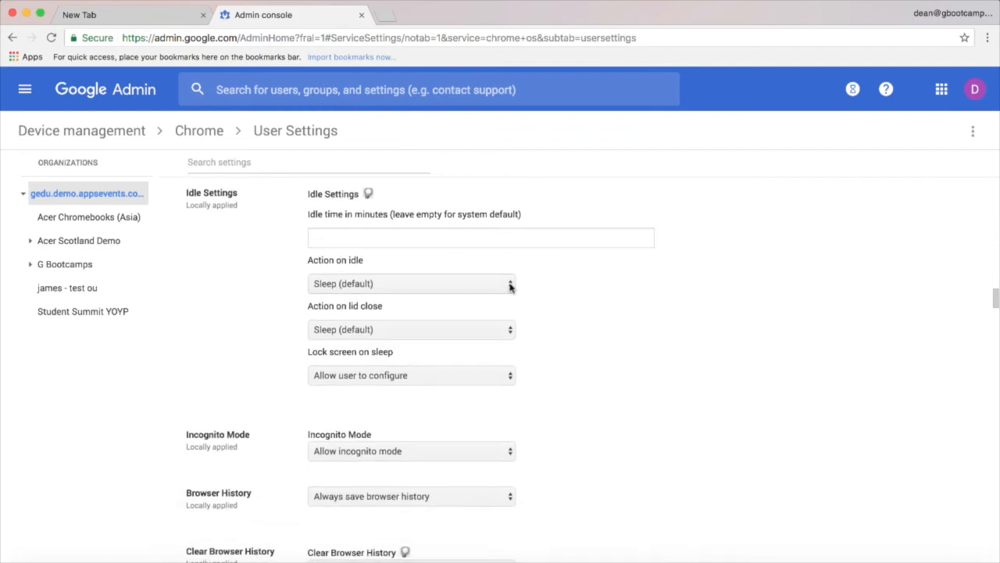
click(411, 329)
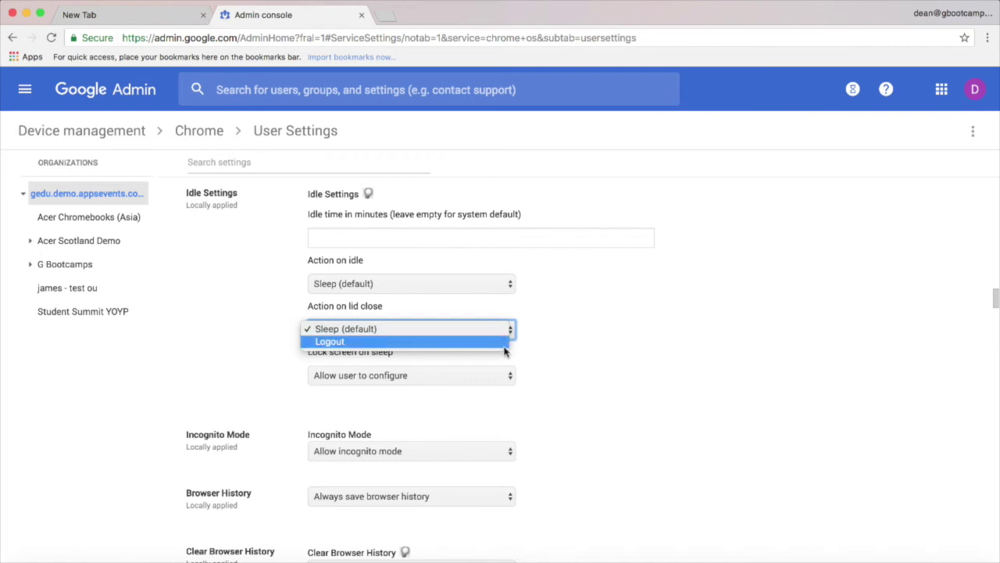
mouse_move(555, 351)
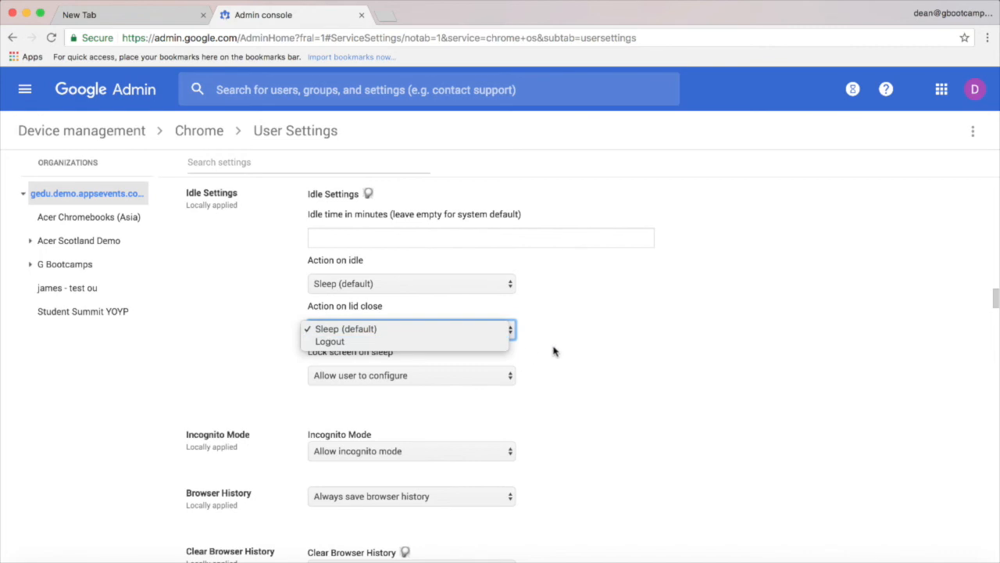
scroll(down, 3)
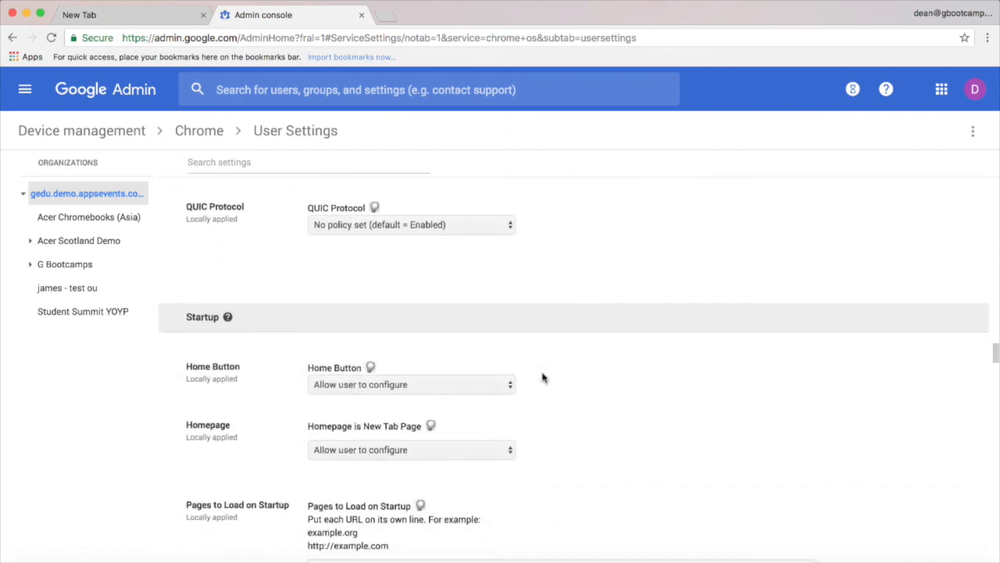
scroll(down, 3)
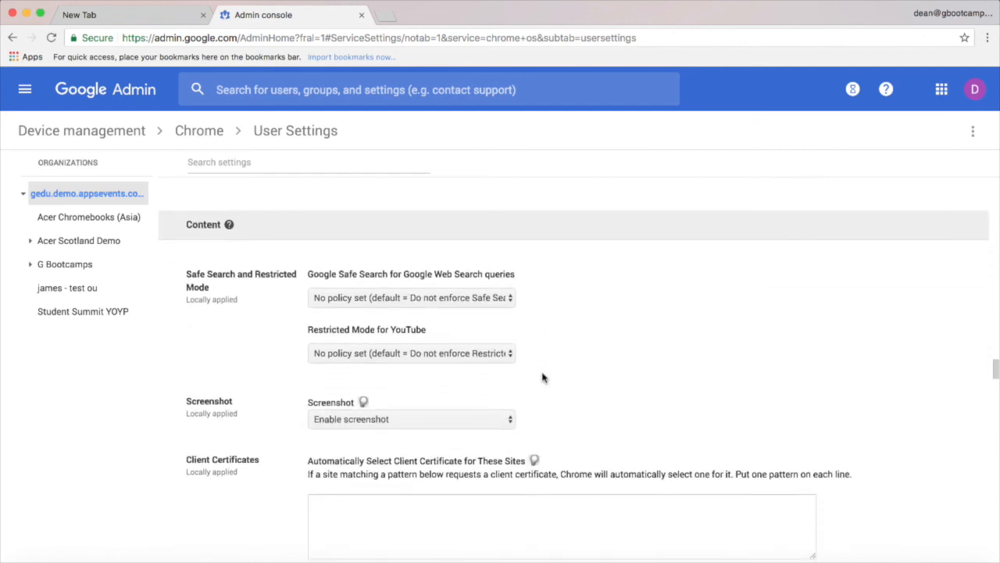
scroll(down, 3)
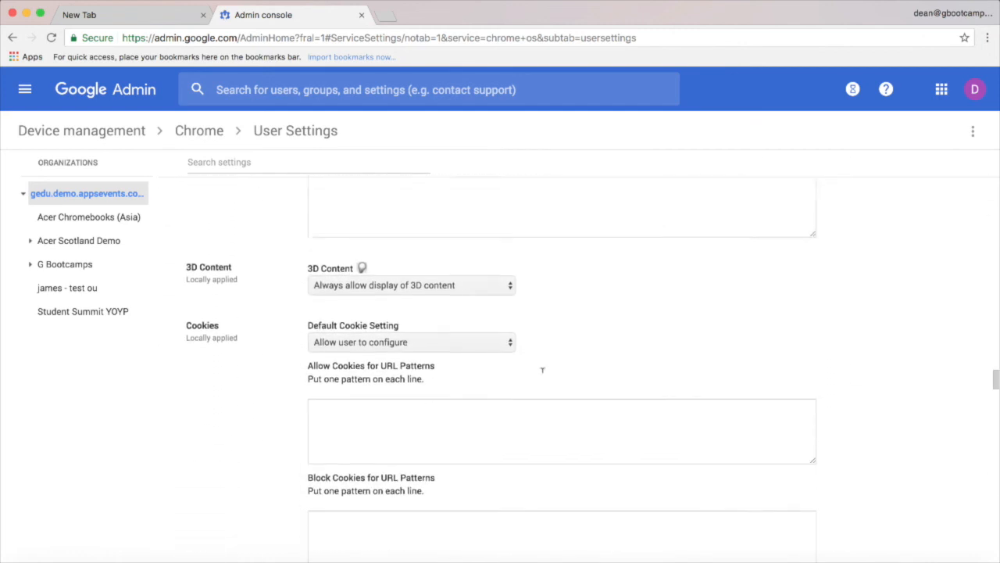